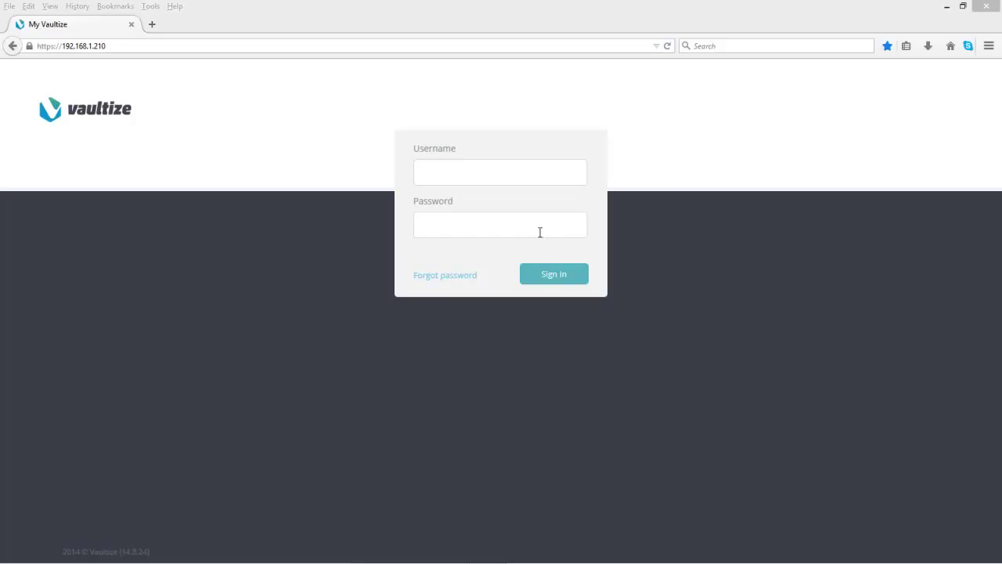
Step: Fill in the saved admin username and the password on the Vaultize sign-in page
click(499, 171)
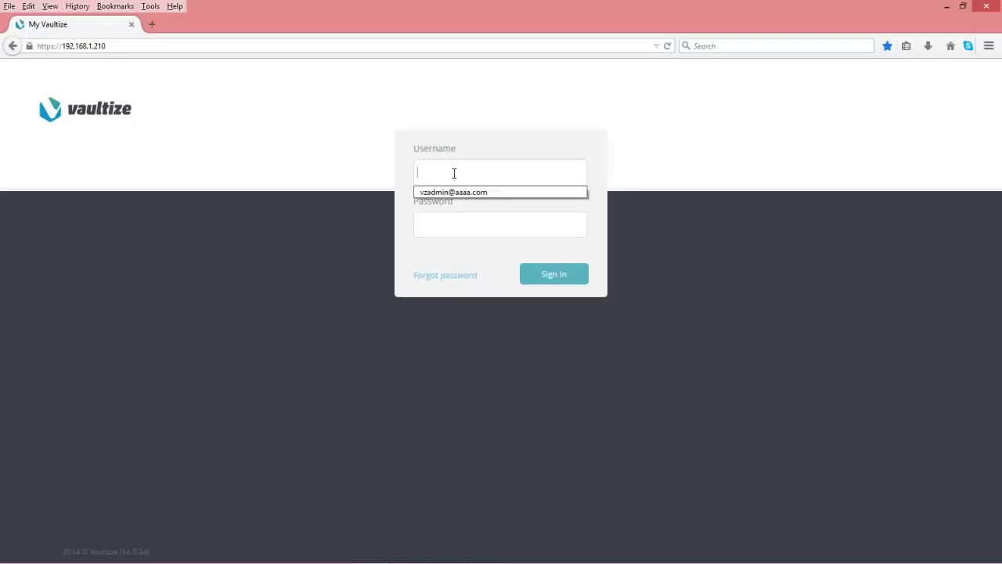
mouse_move(454, 191)
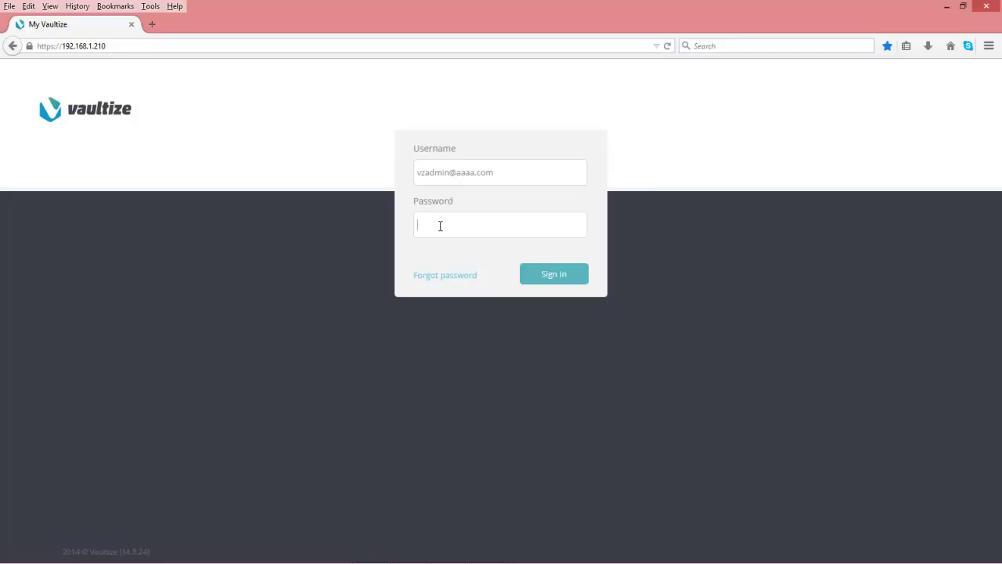
text(password)
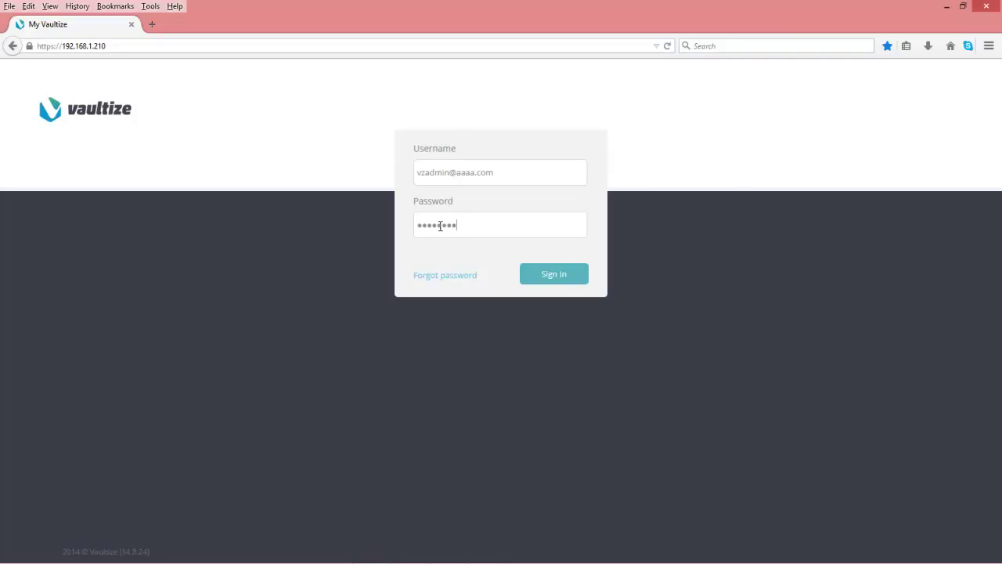
Step: Sign in, go to Policies > Mobility and start a new mobility policy
click(554, 272)
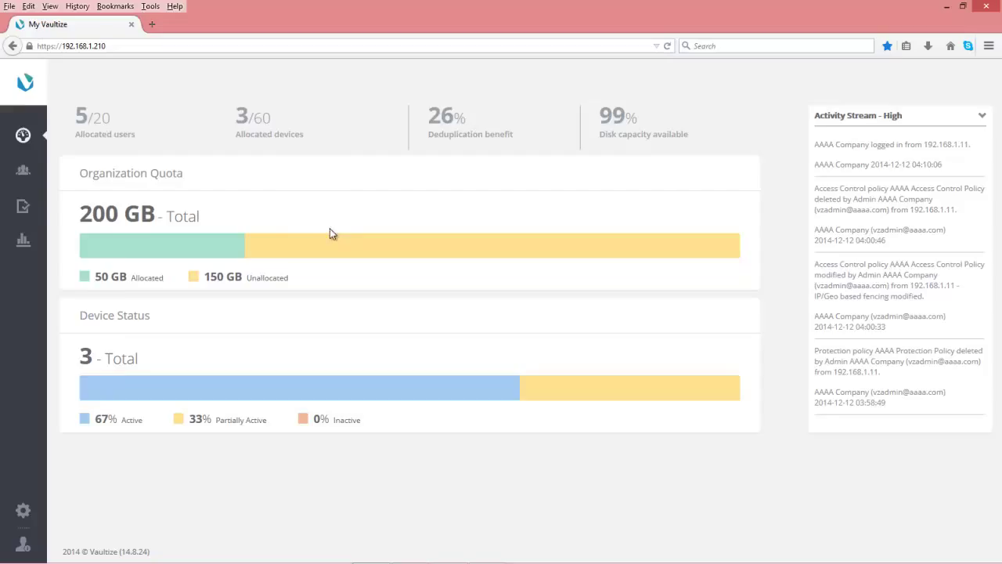
mouse_move(21, 207)
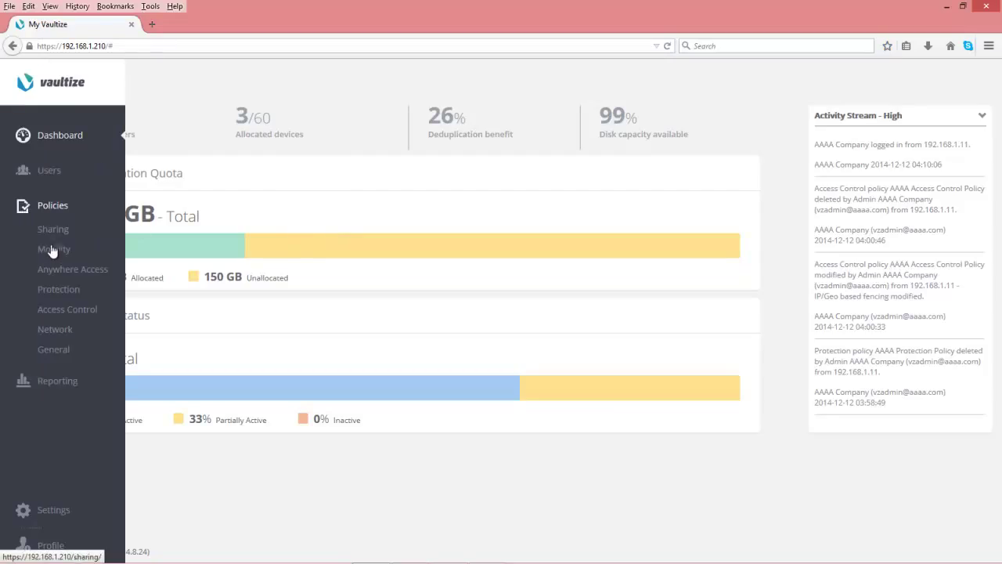
click(53, 249)
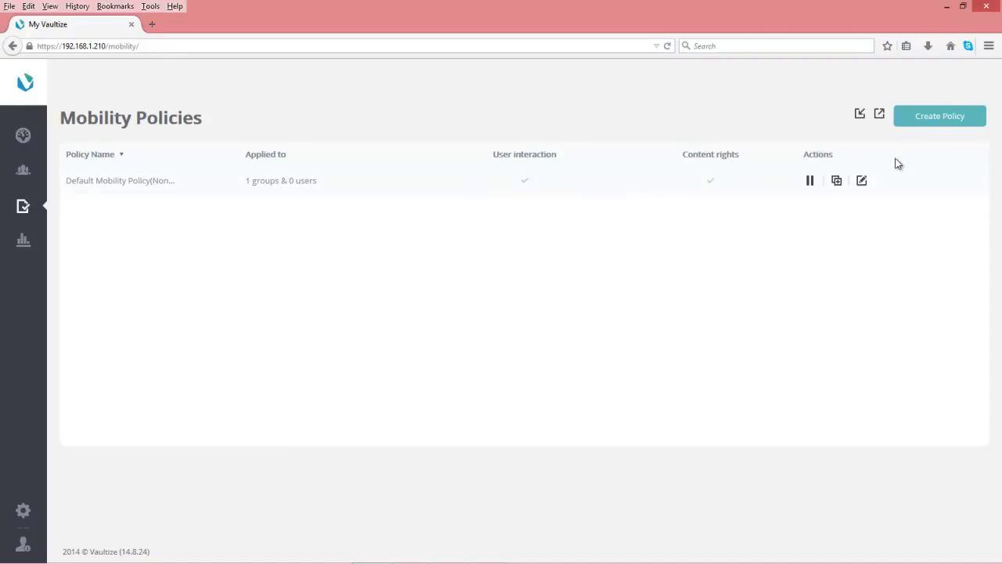
click(940, 116)
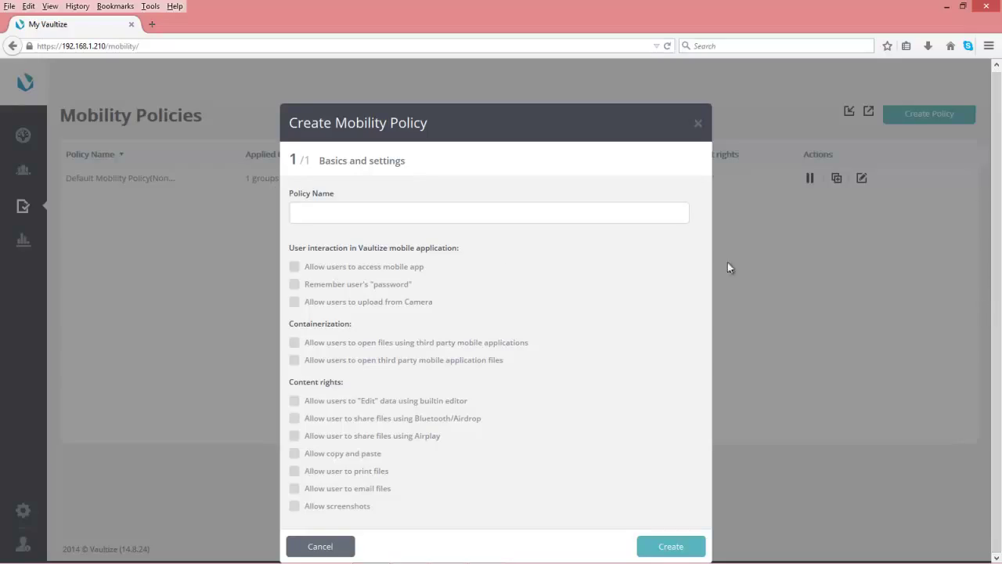
Step: Enter 'AAAA Mobility Policy' as the new policy's name
click(488, 213)
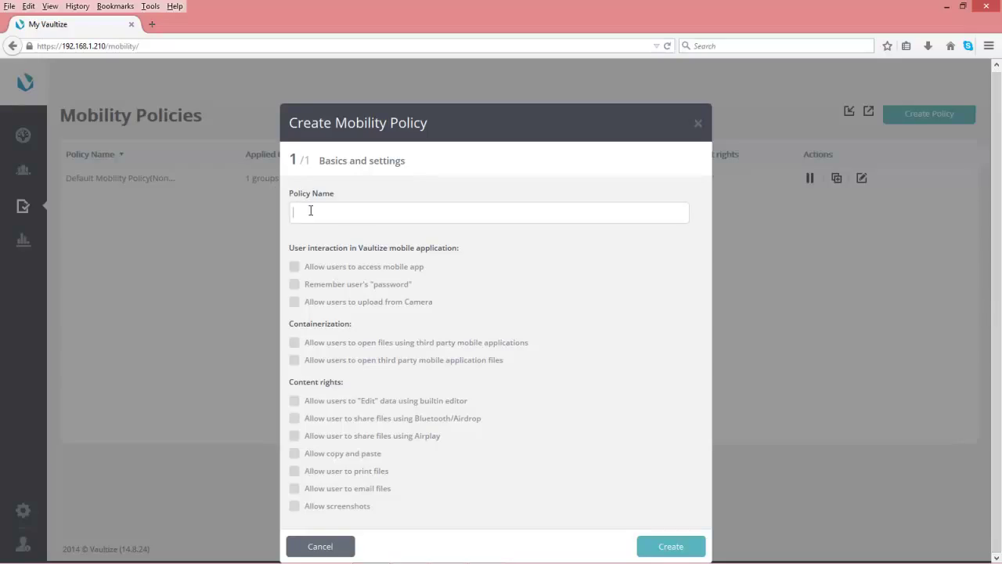
text(AAAA)
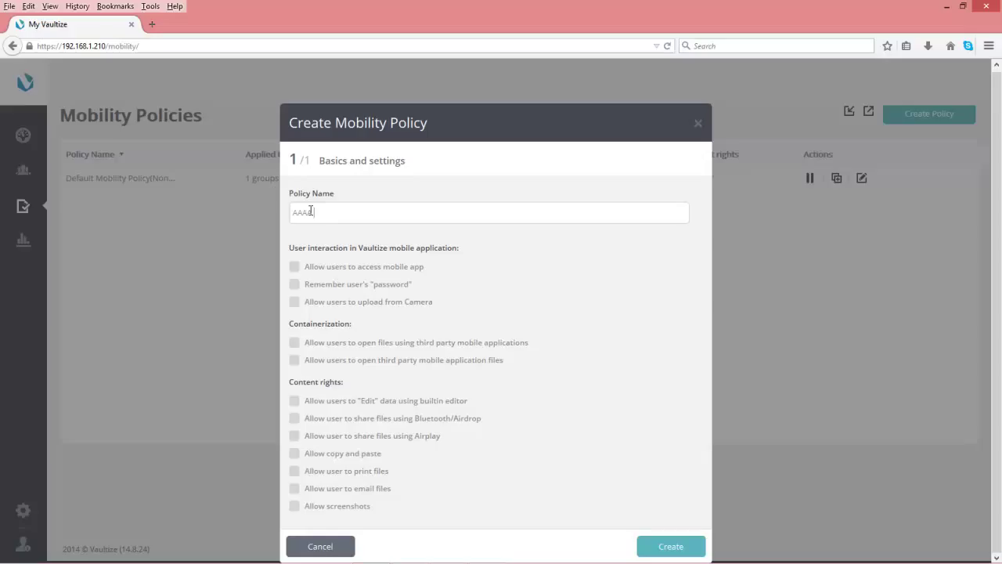
text(Mobility)
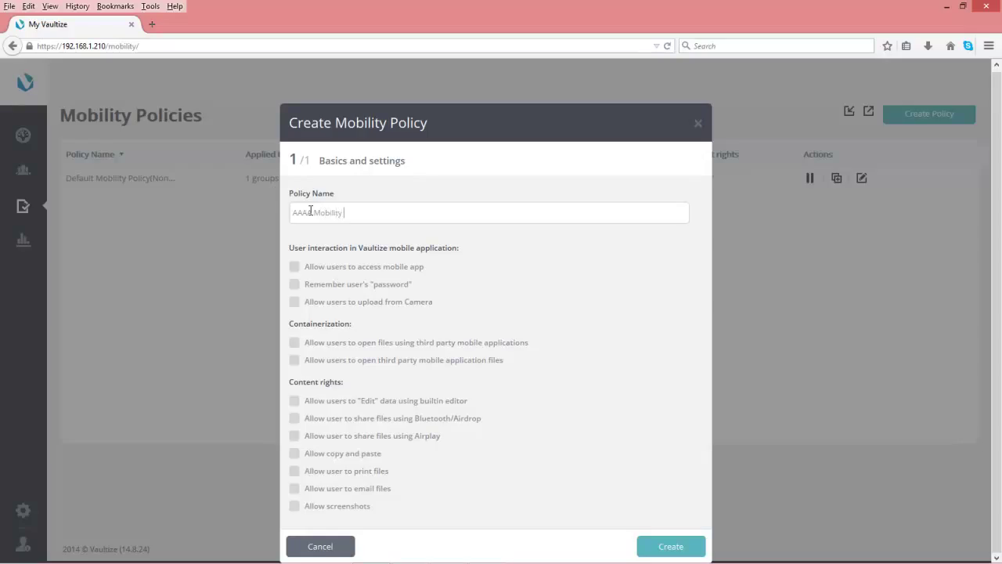
text(Policy)
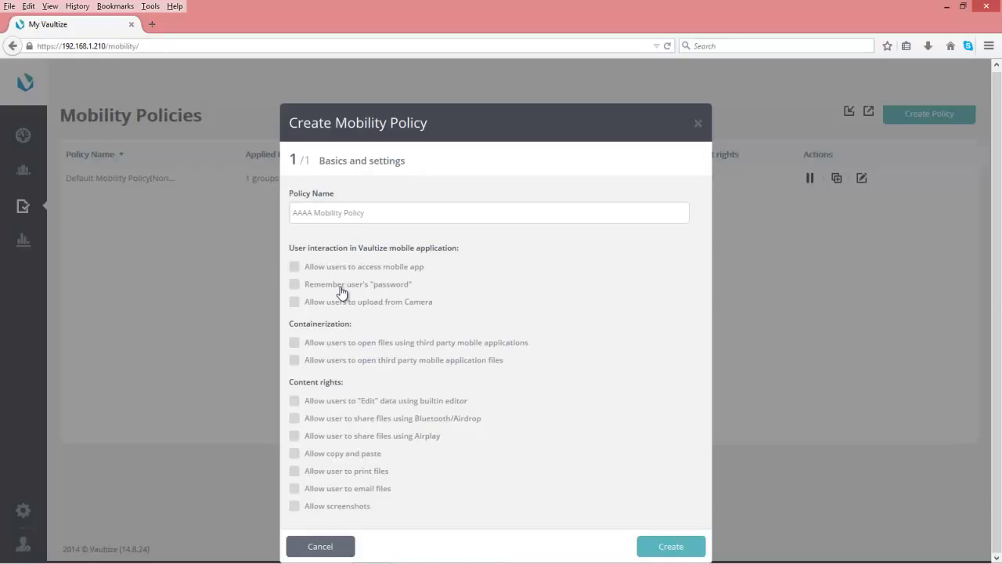
mouse_move(363, 260)
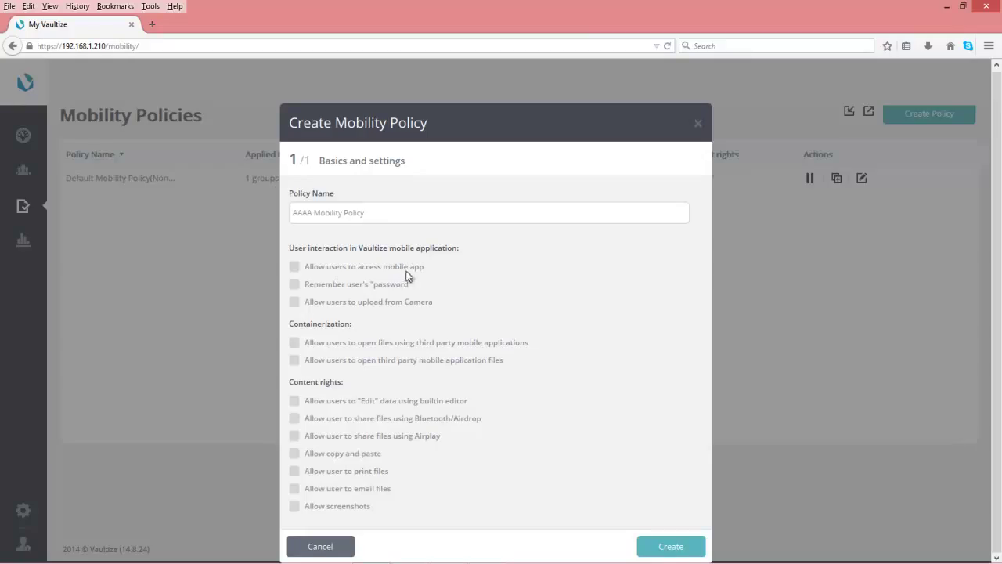
mouse_move(426, 280)
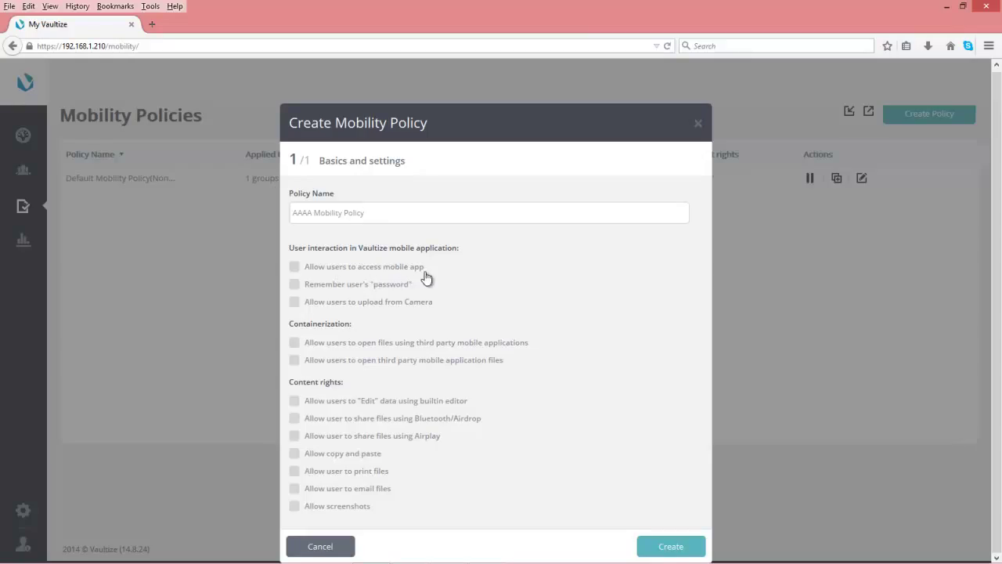
Step: Enable mobile app access, remembering passwords and camera uploads for the policy
click(294, 267)
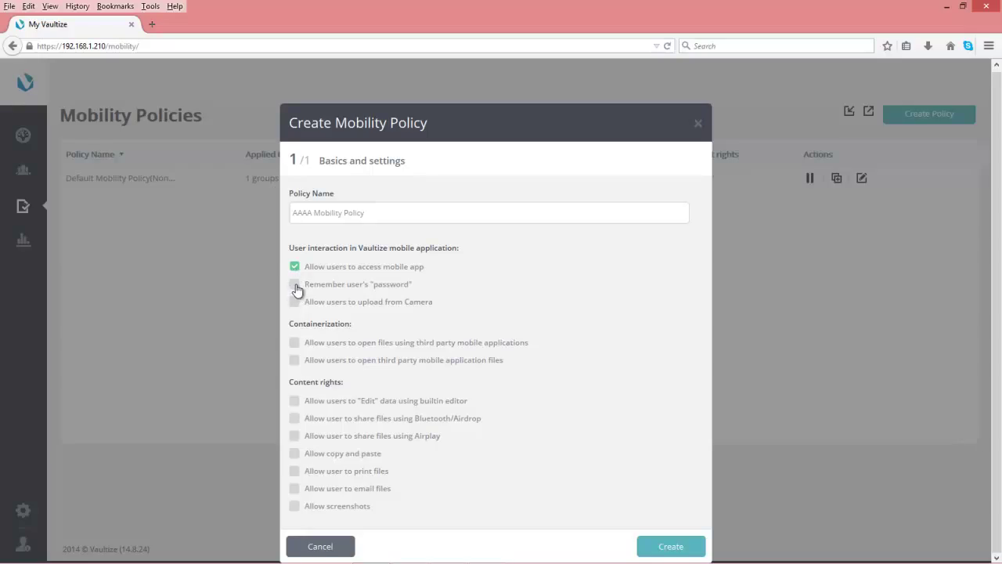
click(295, 283)
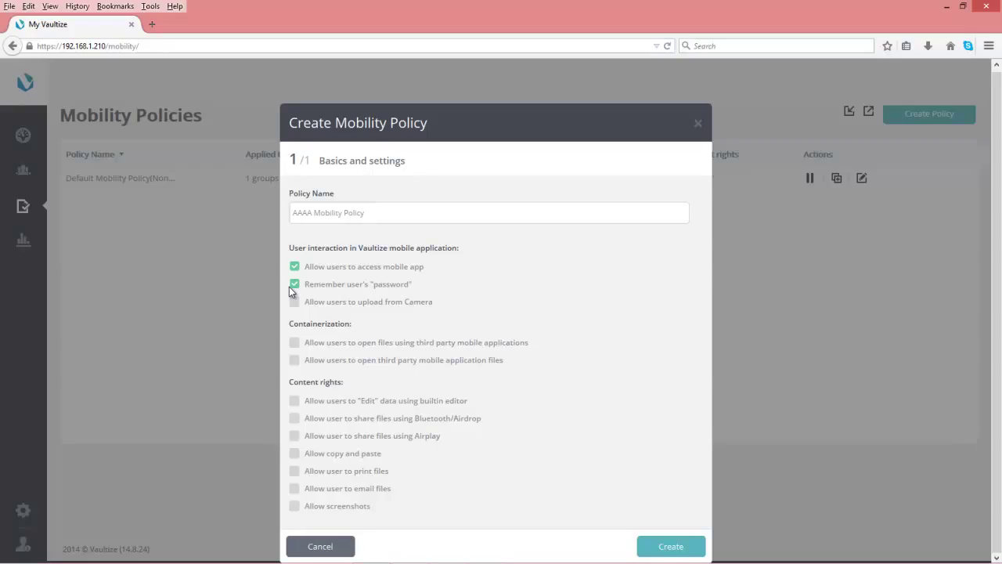
mouse_move(384, 310)
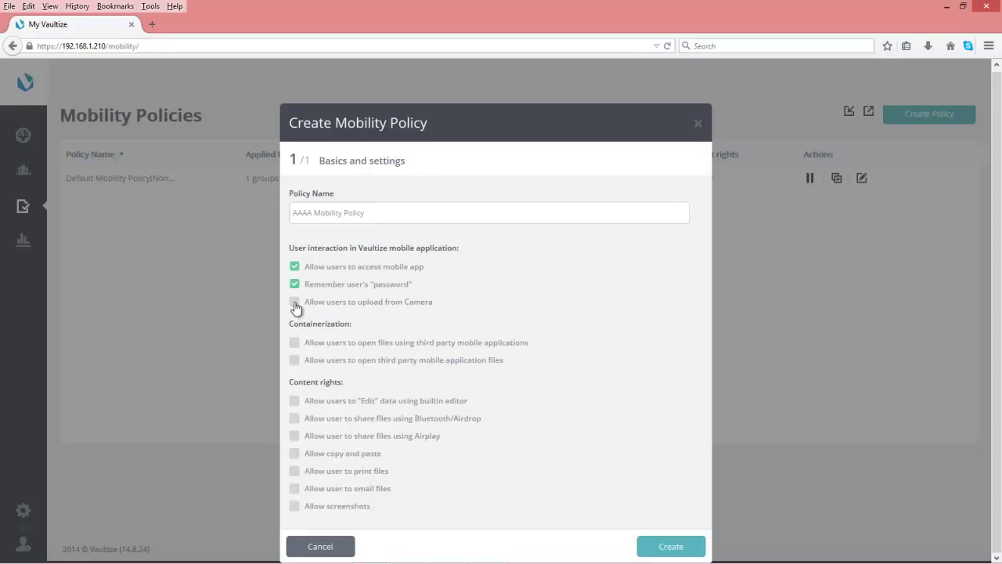
click(295, 301)
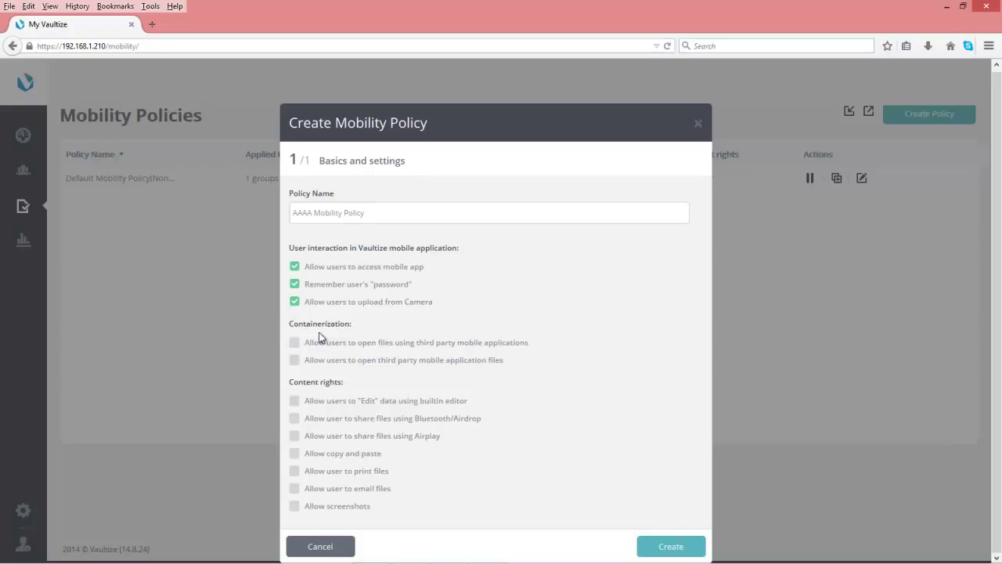
mouse_move(332, 359)
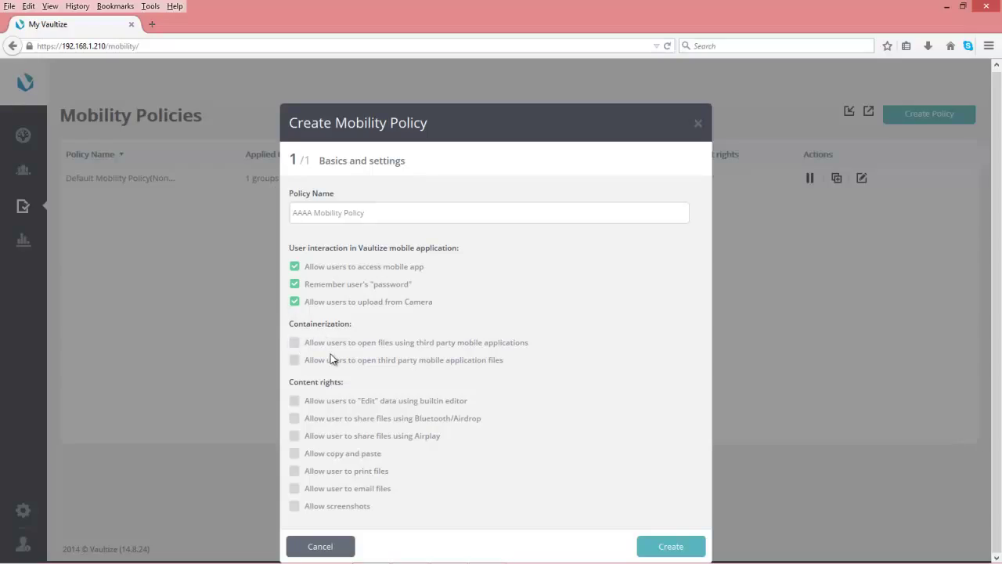
mouse_move(357, 357)
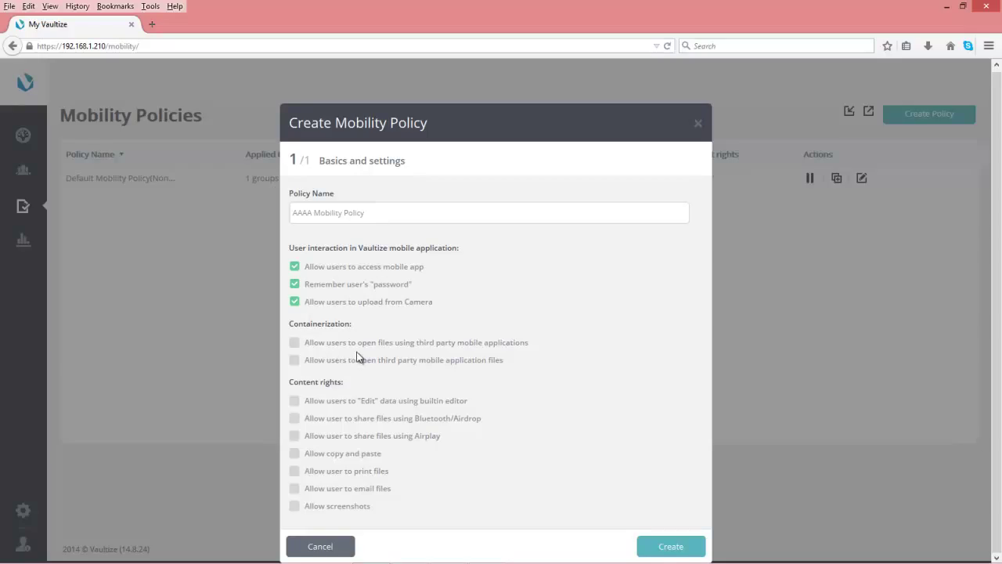
mouse_move(339, 369)
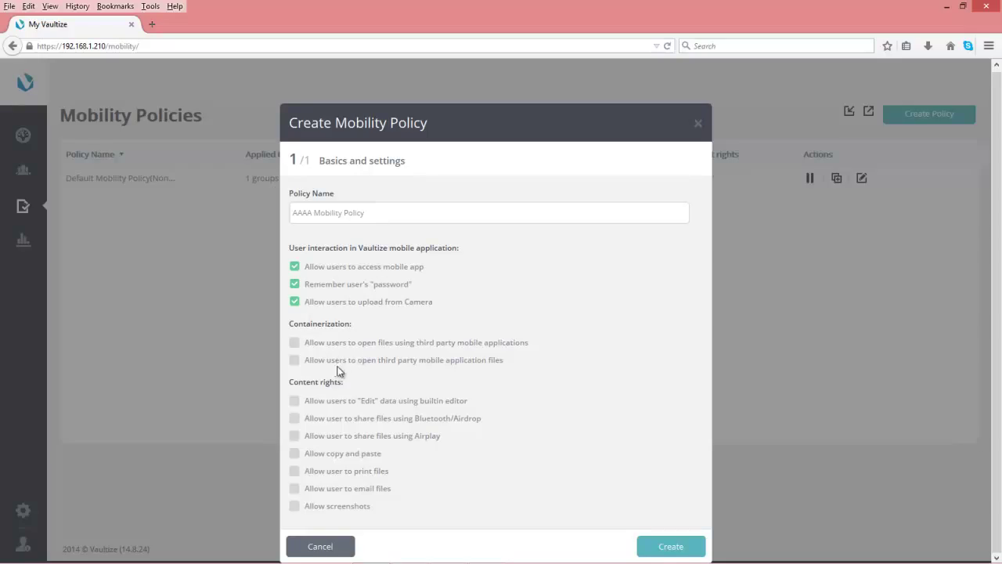
mouse_move(429, 368)
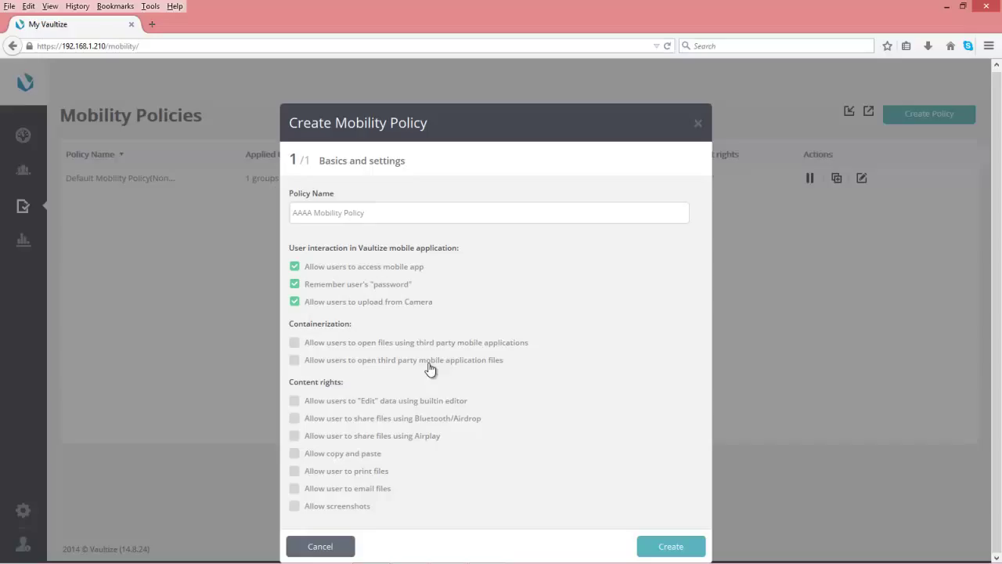
mouse_move(504, 374)
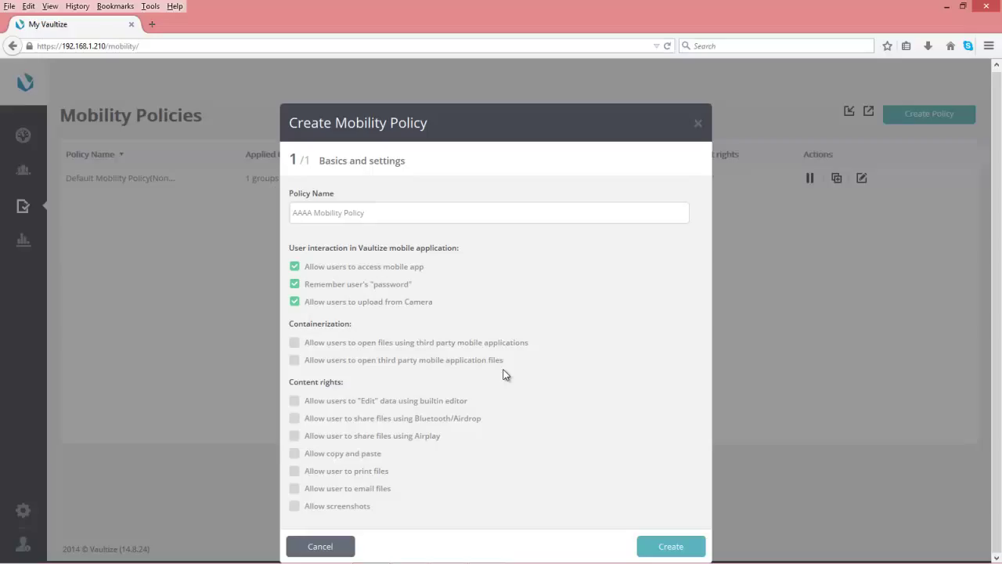
mouse_move(339, 368)
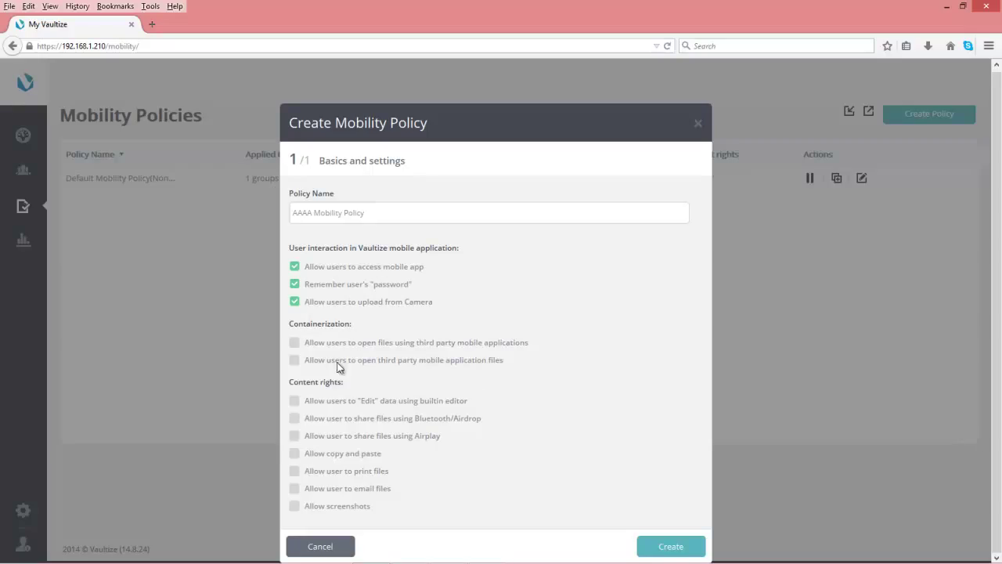
mouse_move(351, 417)
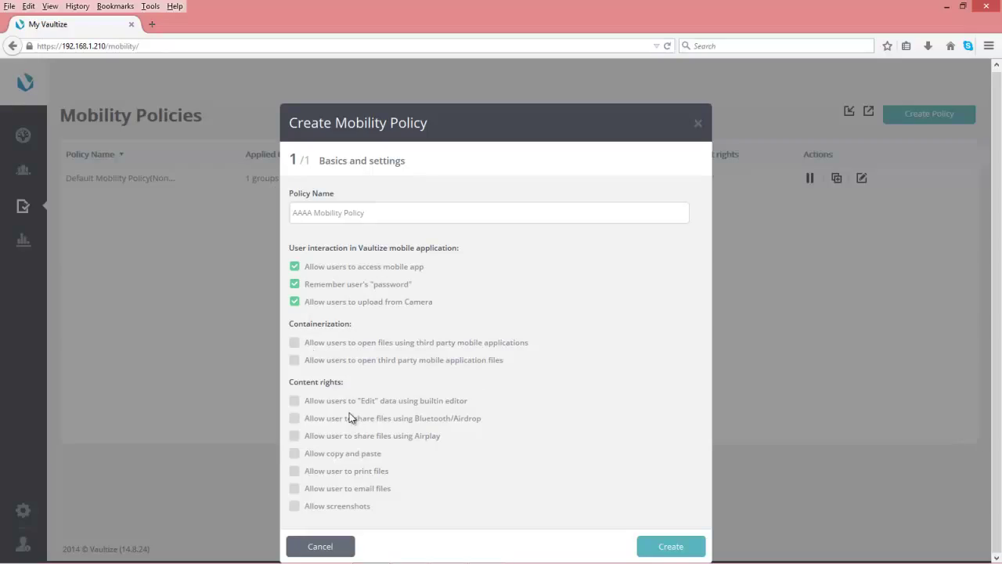
mouse_move(294, 408)
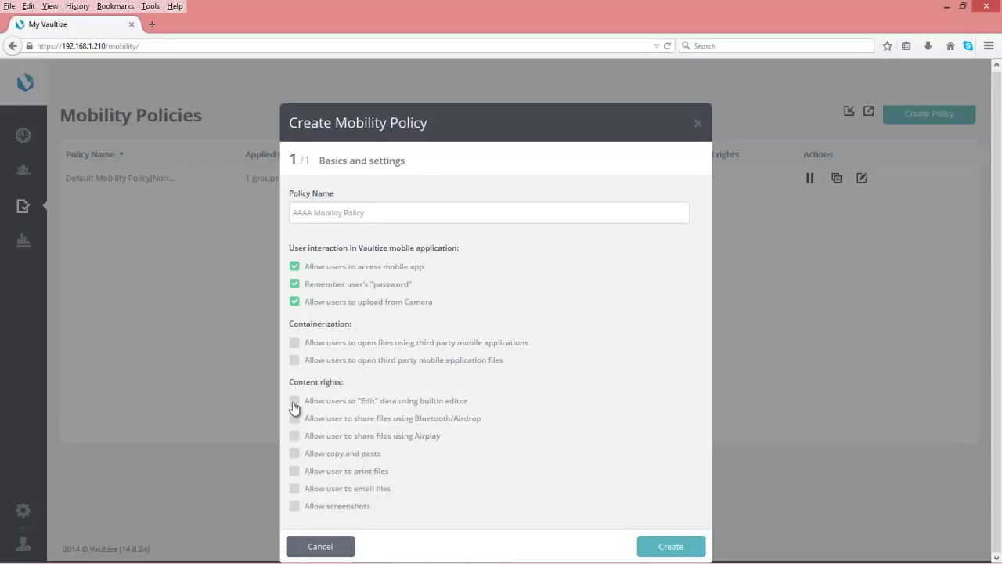
Step: Enable builtin editing, copy and paste, printing, emailing files and screenshots under Content rights
click(294, 401)
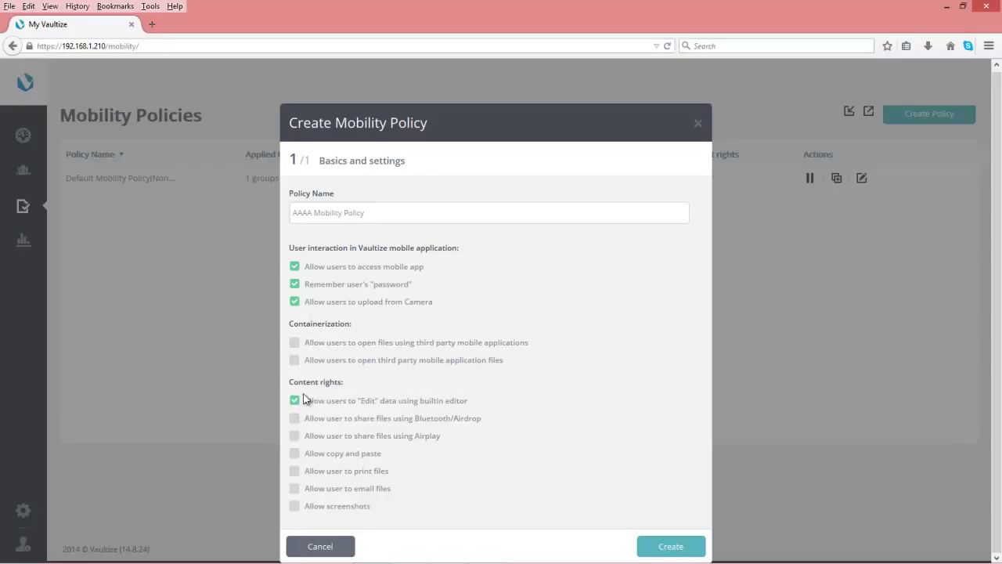
mouse_move(316, 407)
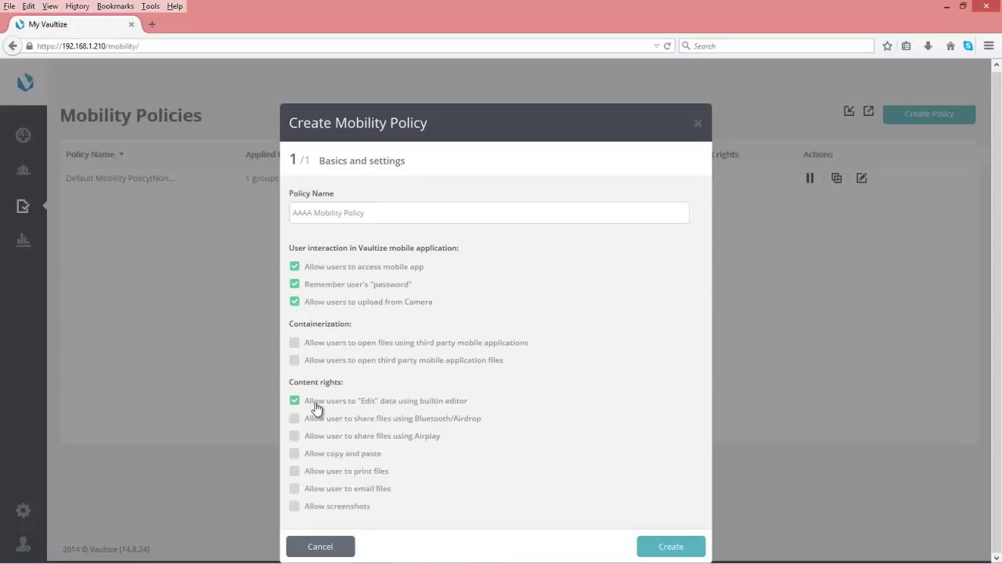
mouse_move(368, 455)
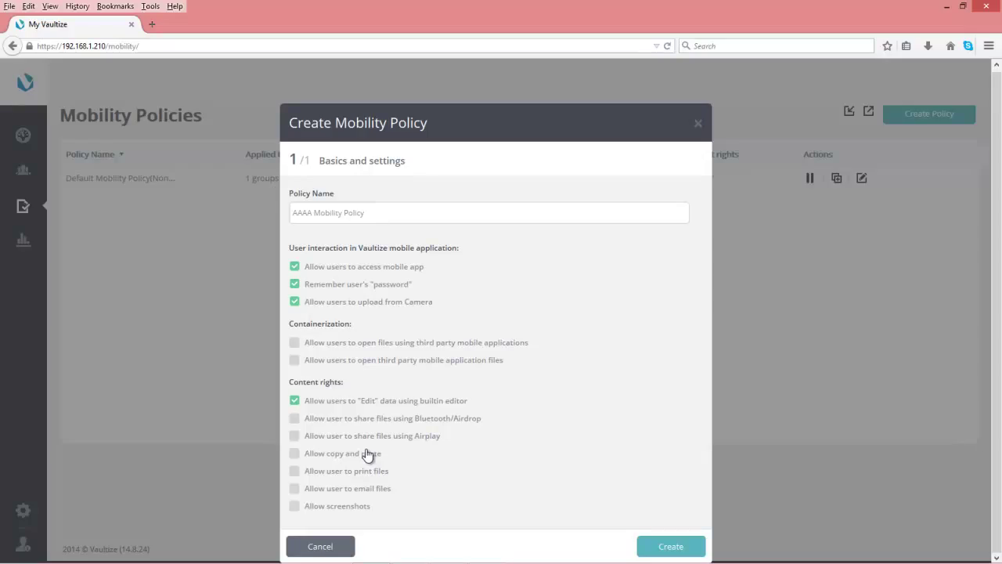
mouse_move(368, 473)
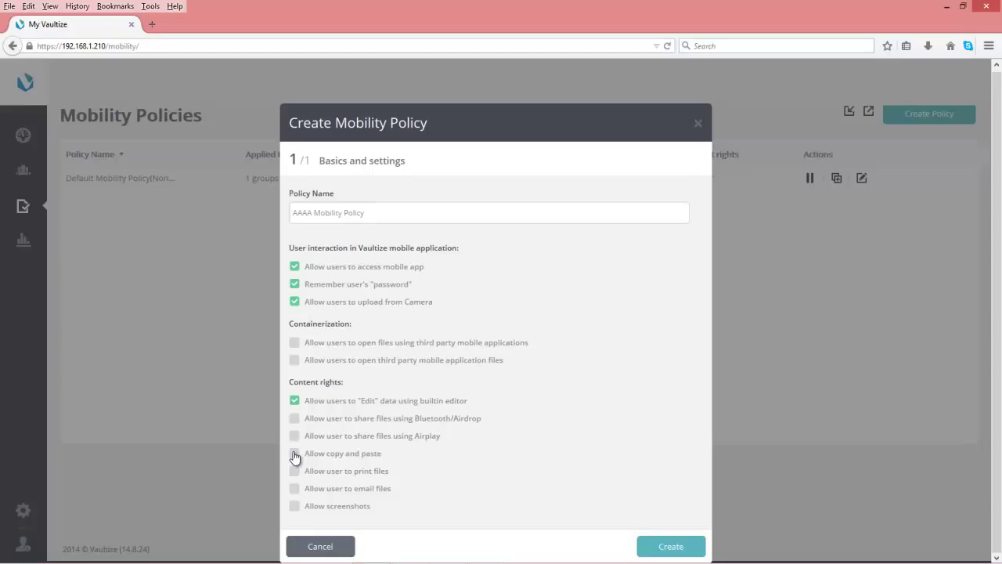
click(294, 454)
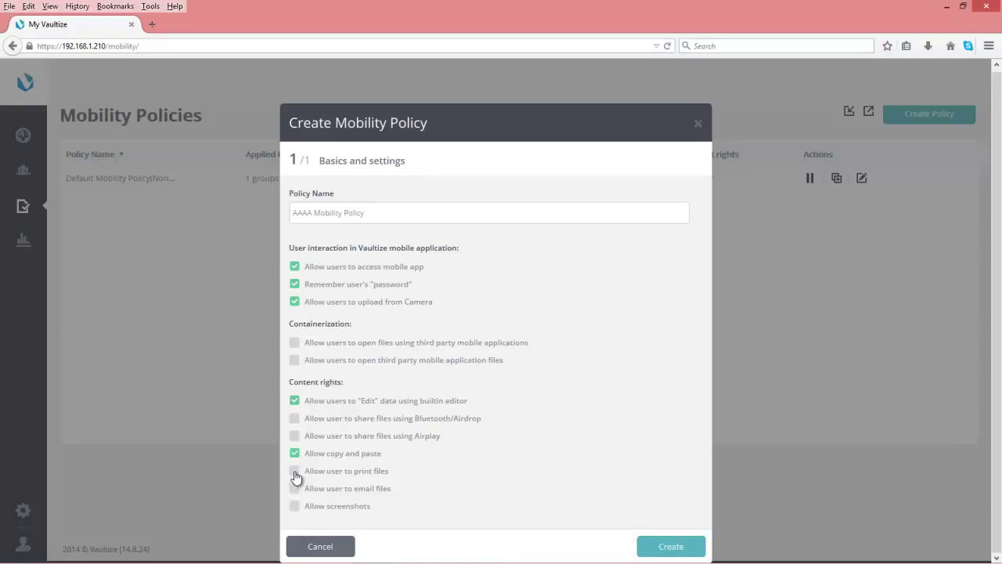
click(294, 470)
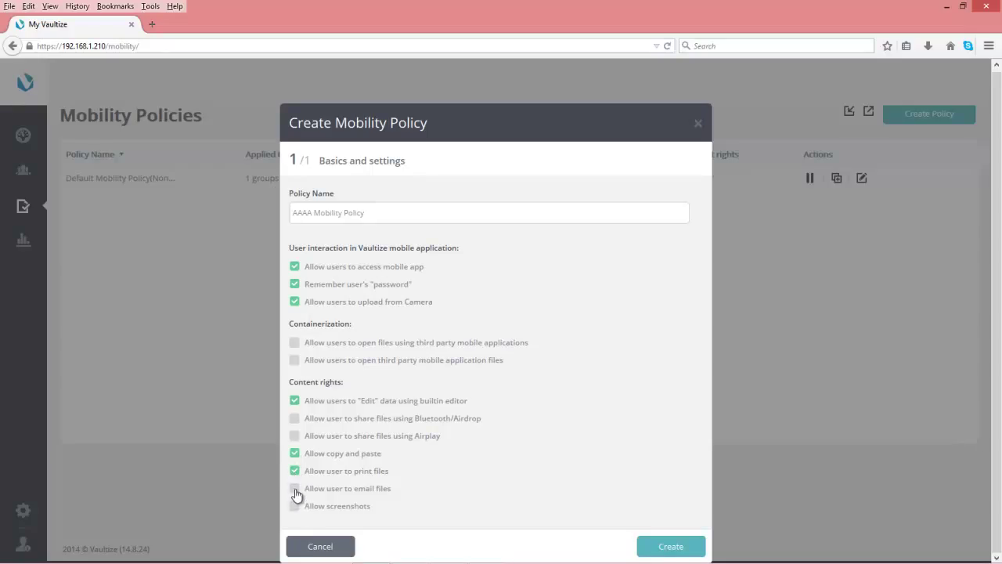
click(294, 489)
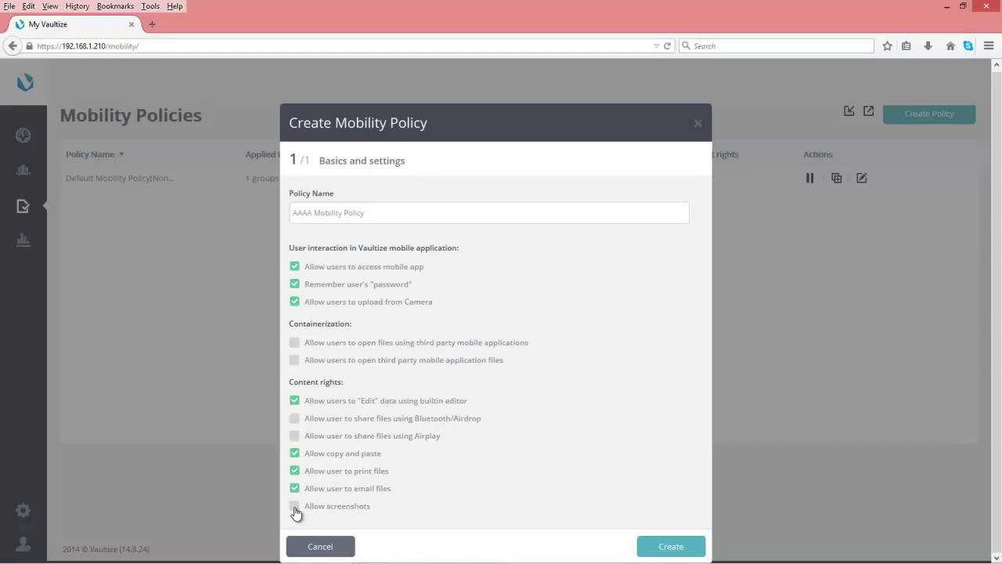
click(295, 506)
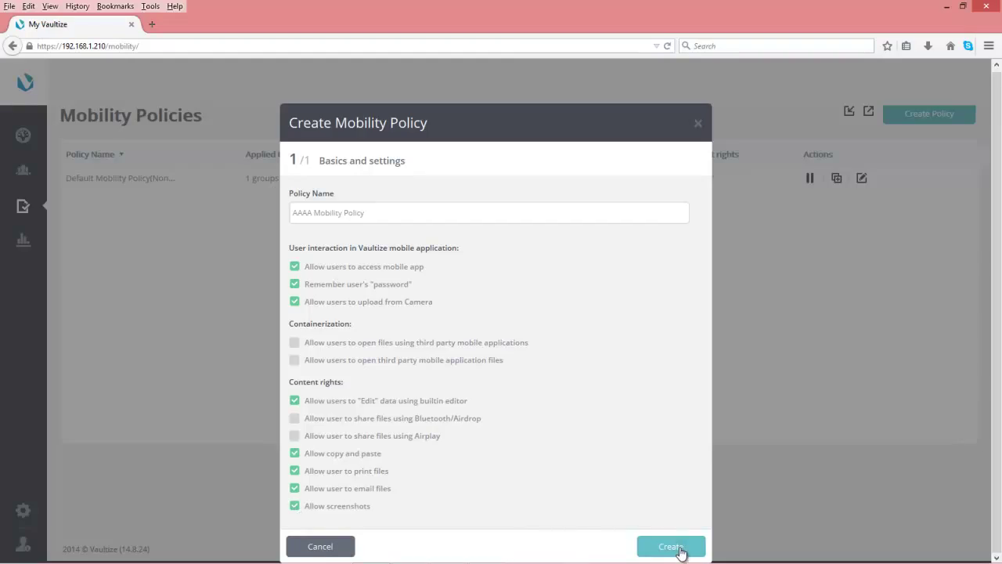
Step: Create the AAAA Mobility Policy, then go to the Users list
click(670, 545)
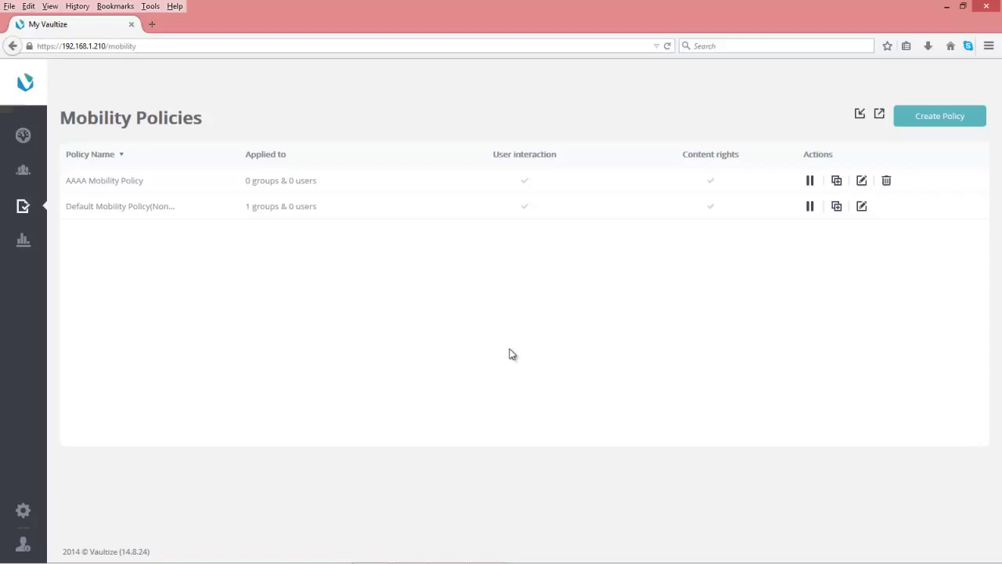
mouse_move(285, 194)
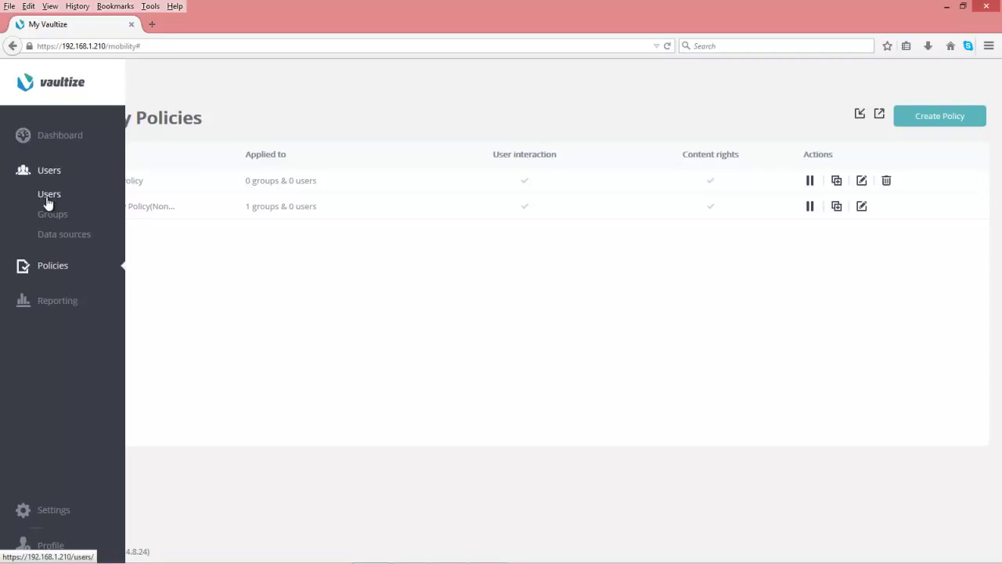
click(50, 194)
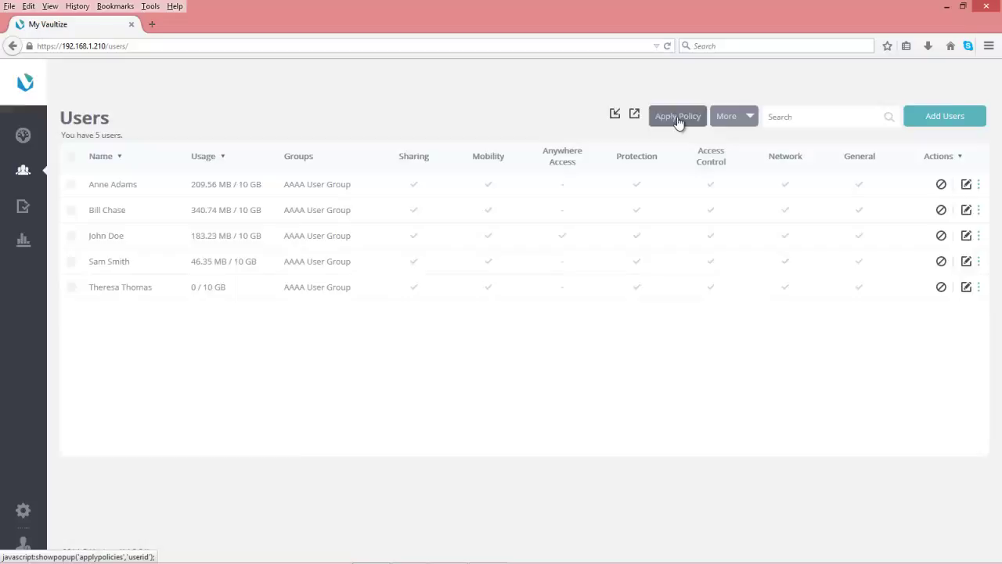
Step: Begin Apply Policy from the Users page with AAAA User Group as recipient
click(677, 116)
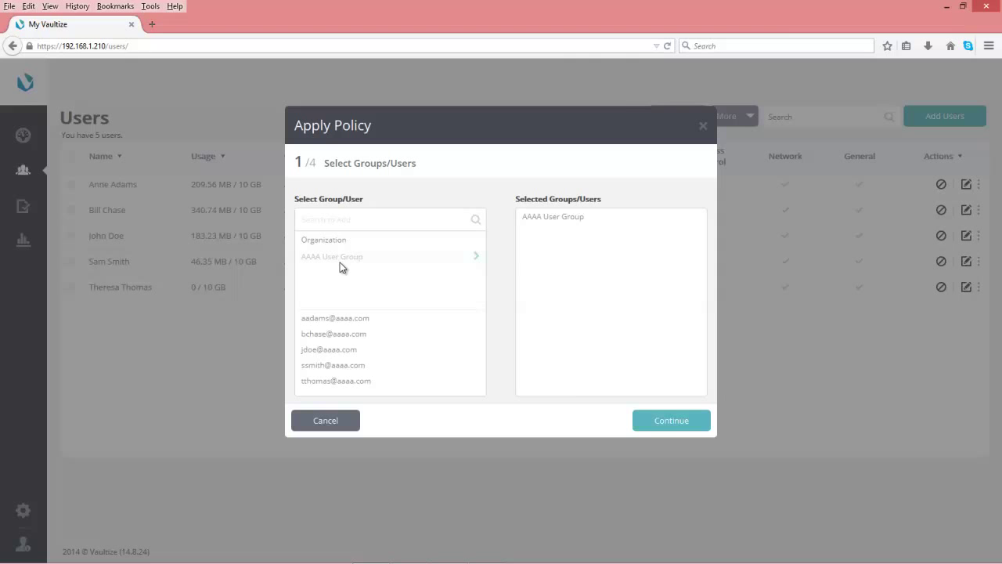
mouse_move(670, 420)
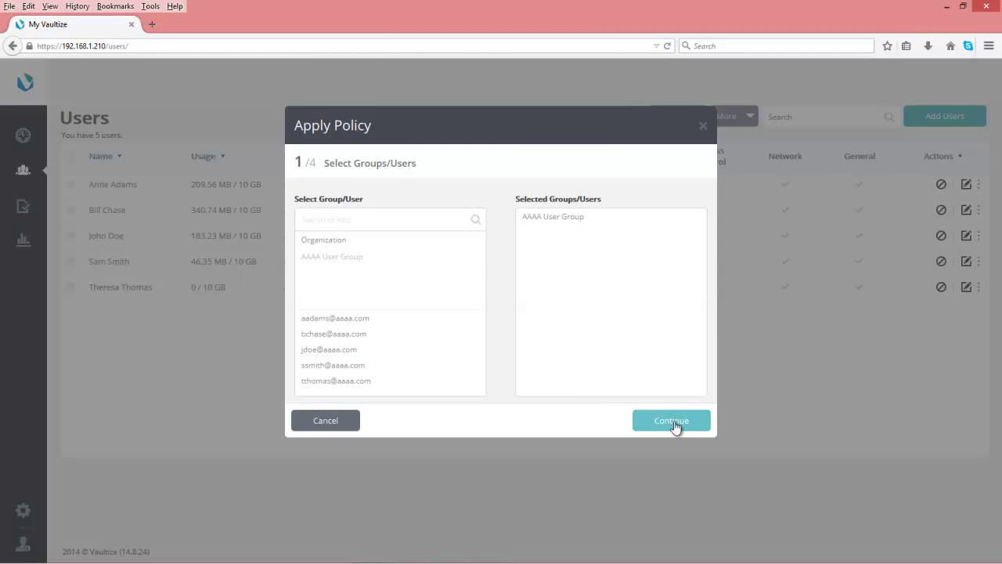
Step: Choose AAAA Mobility Policy under Mobility Policies, add it and apply it to the AAAA User Group
click(670, 420)
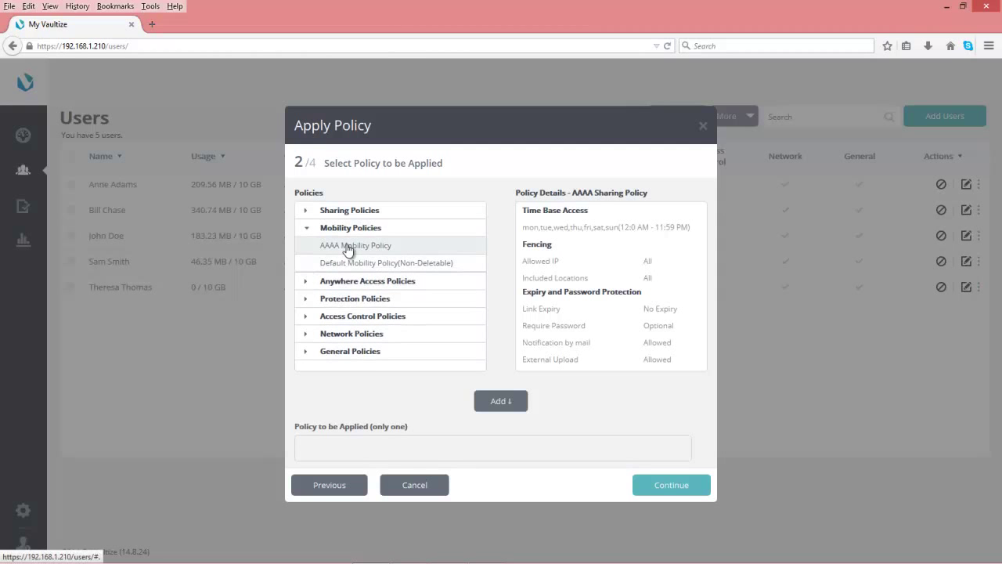
click(354, 244)
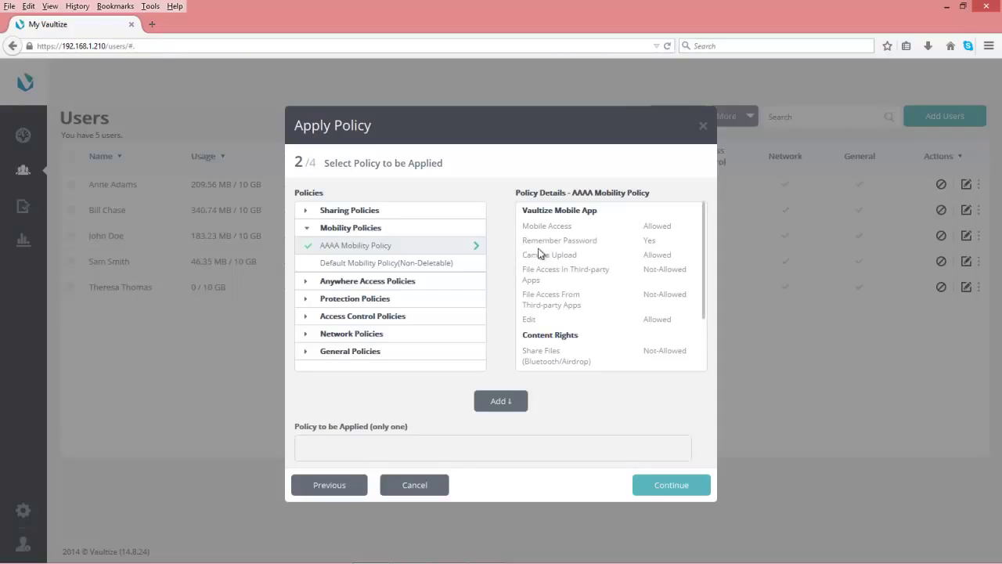
mouse_move(598, 272)
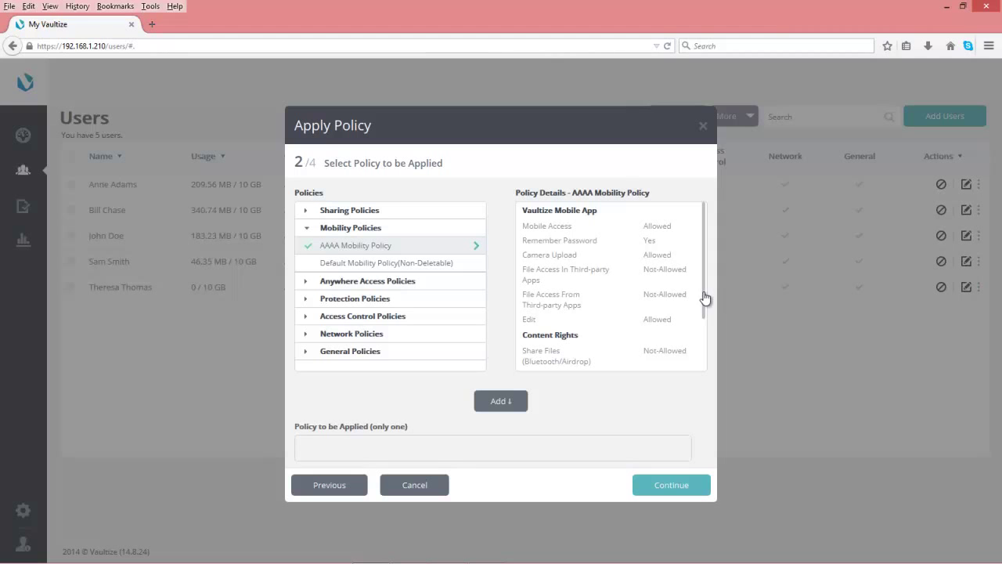
scroll(down, 3)
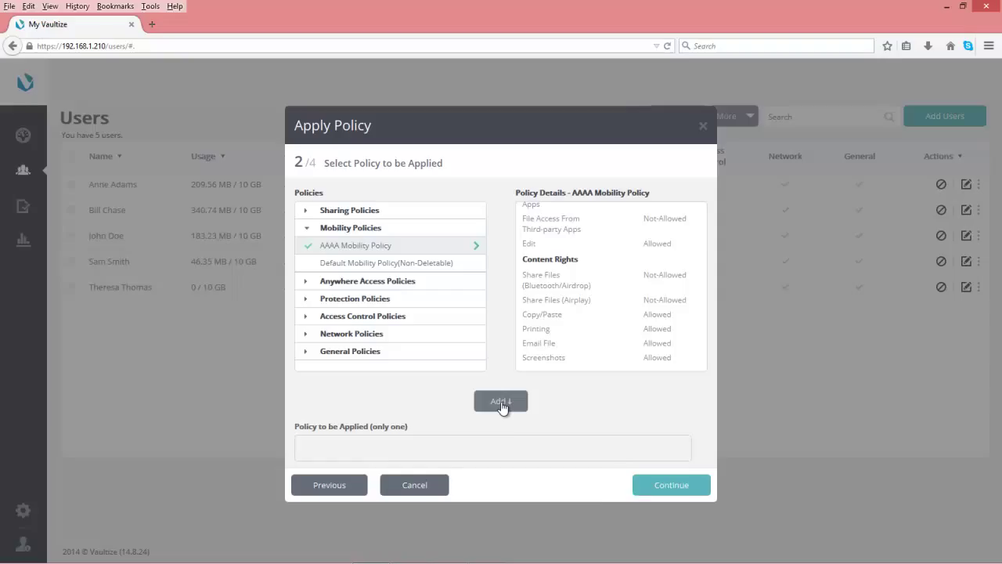
click(502, 401)
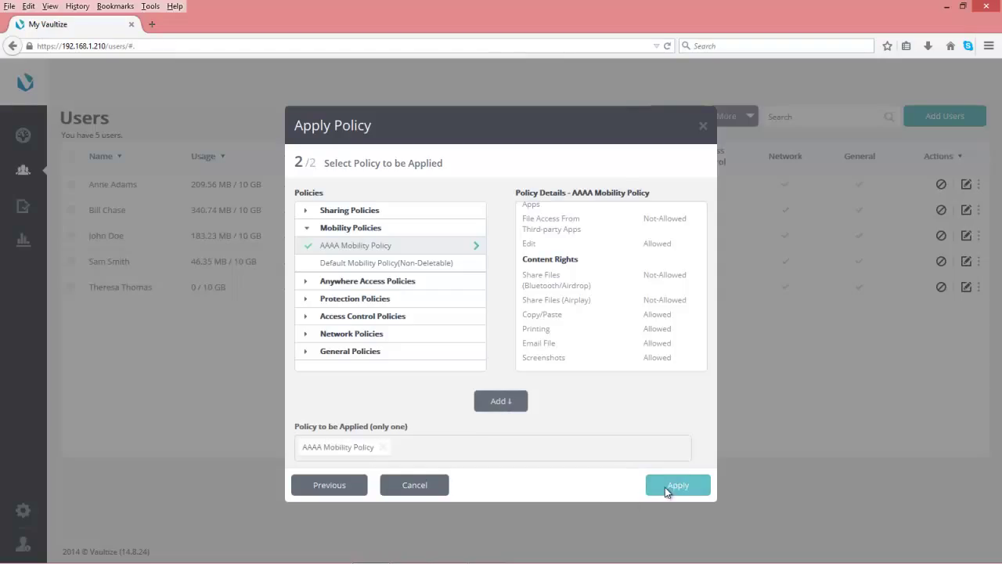
click(676, 486)
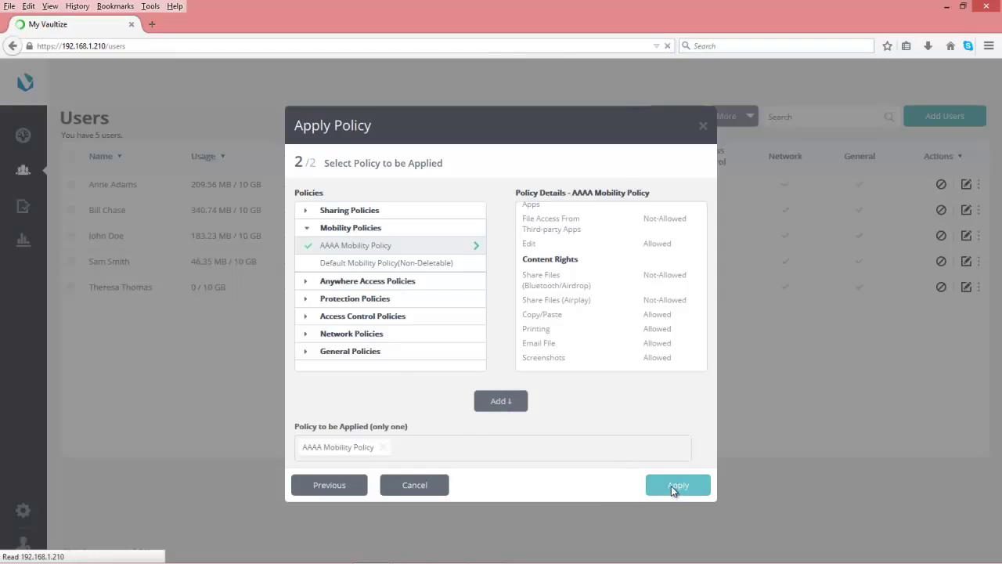
click(676, 486)
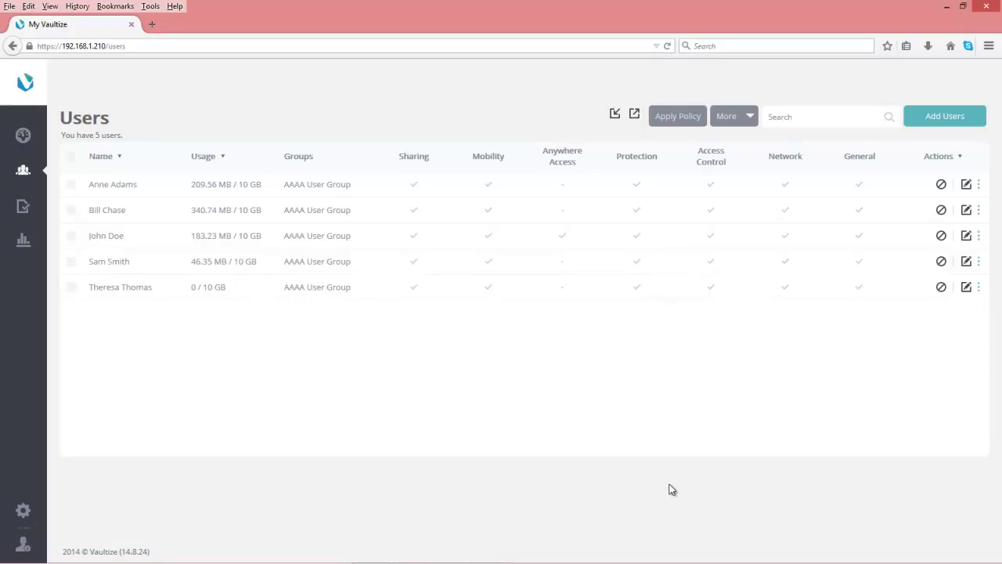